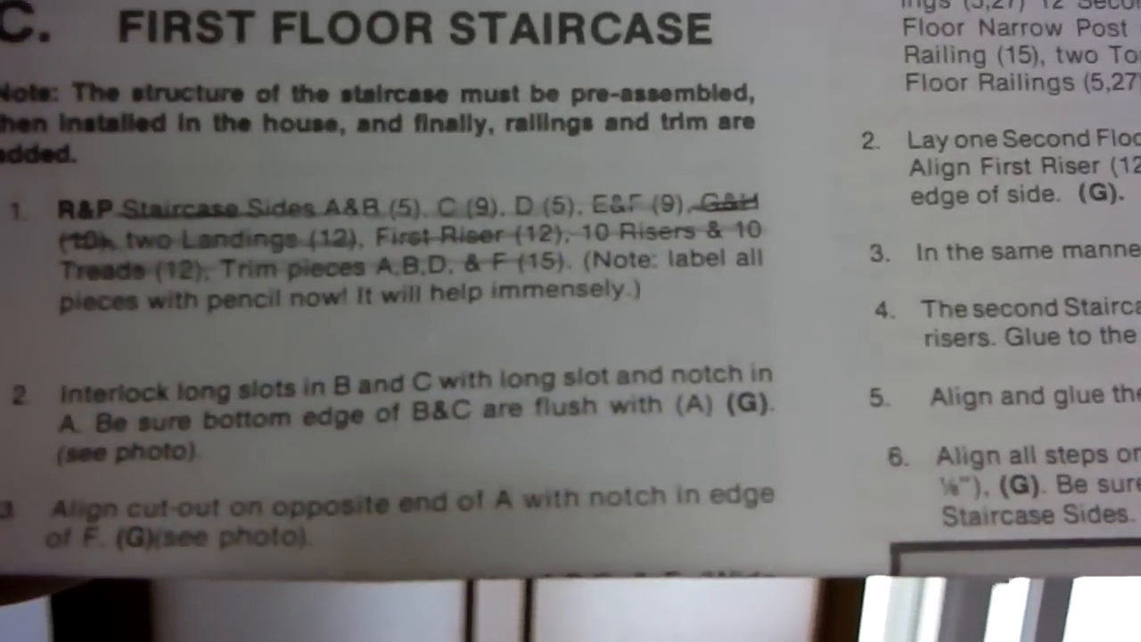
pyautogui.scroll(-3)
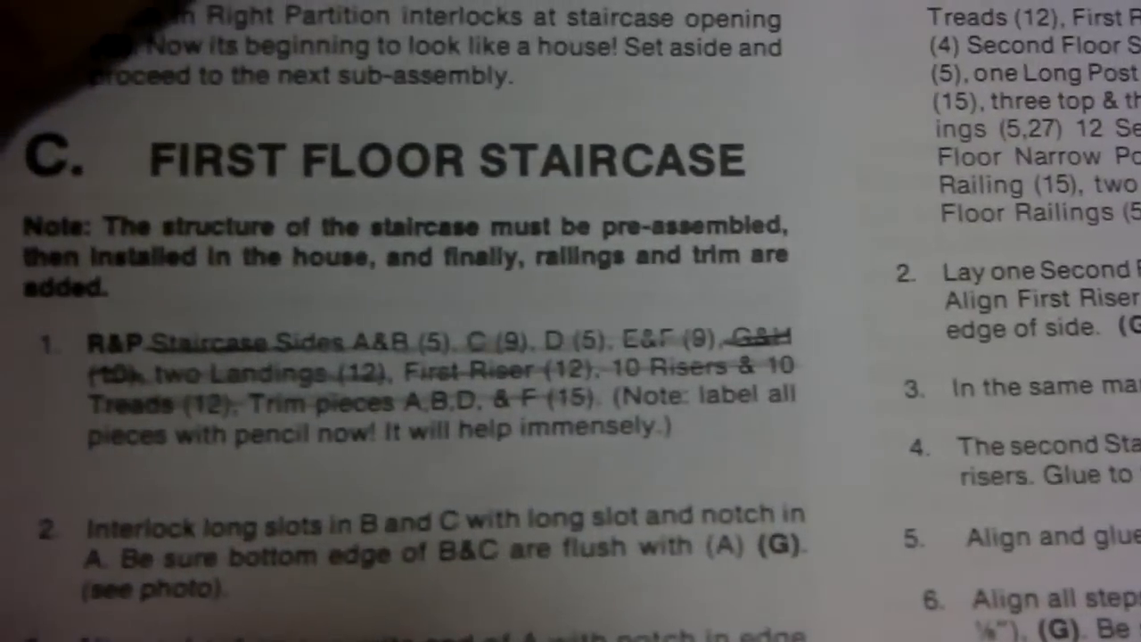